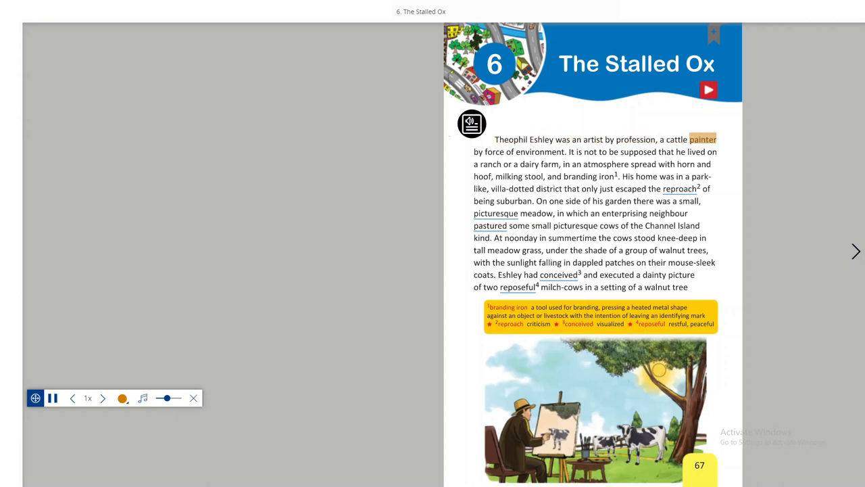
- Start read-aloud on page 67 and let it narrate the opening paragraph to 'walnut tree'
{"action": "left_click", "coordinate": [541, 151]}
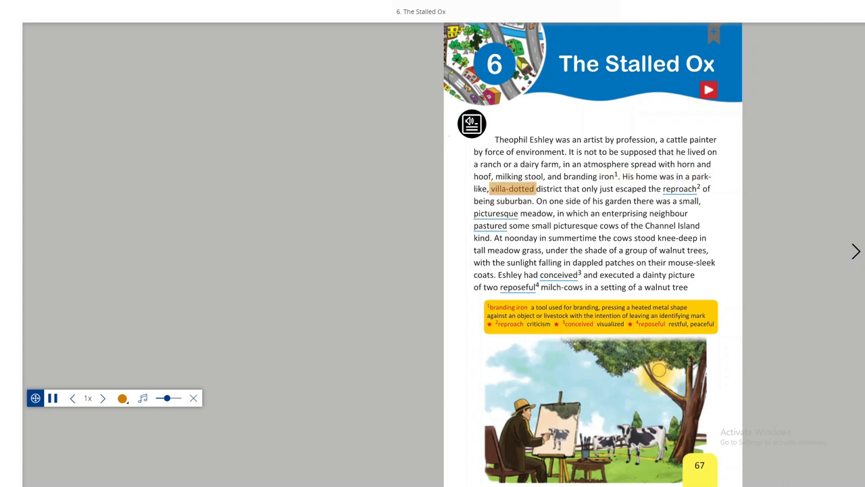
{"action": "left_click", "coordinate": [606, 189]}
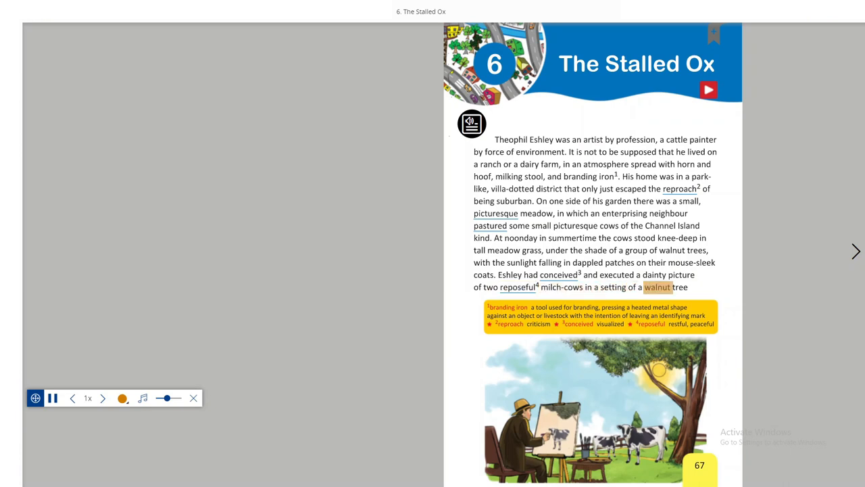
- Turn to the 68–69 spread and follow the read-aloud through the top of page 68
{"action": "left_click", "coordinate": [856, 250]}
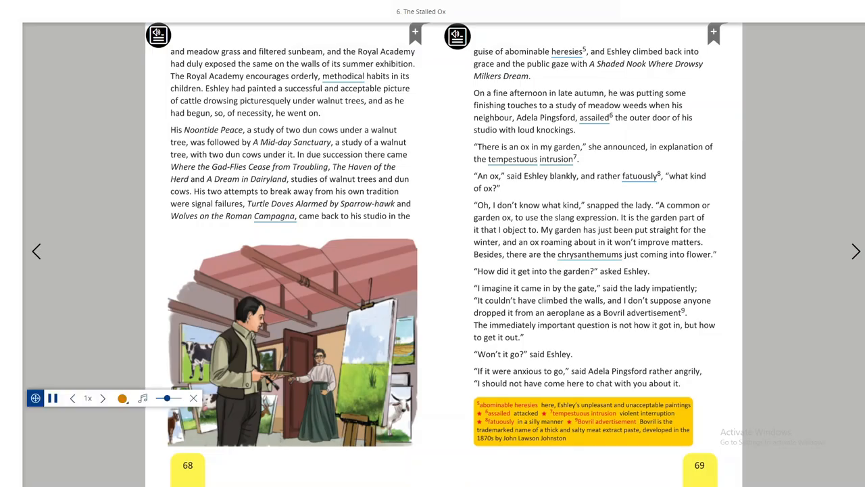
{"action": "double_click", "coordinate": [272, 51]}
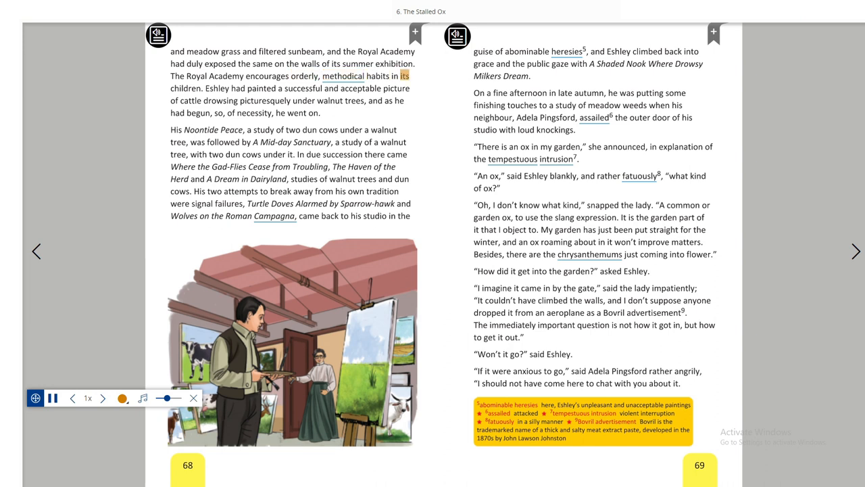
{"action": "double_click", "coordinate": [261, 90]}
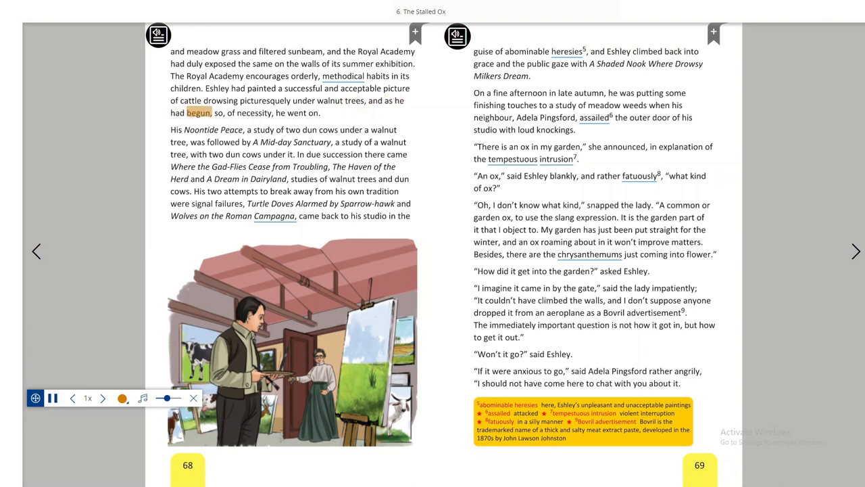
{"action": "left_click", "coordinate": [296, 112]}
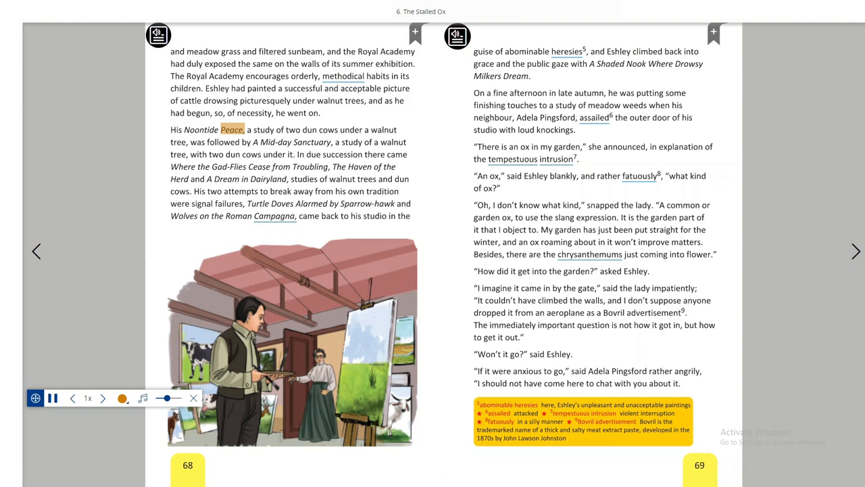
- Follow the highlighting down page 68 to 'Wolves on the Roman Campagna'
{"action": "double_click", "coordinate": [327, 130]}
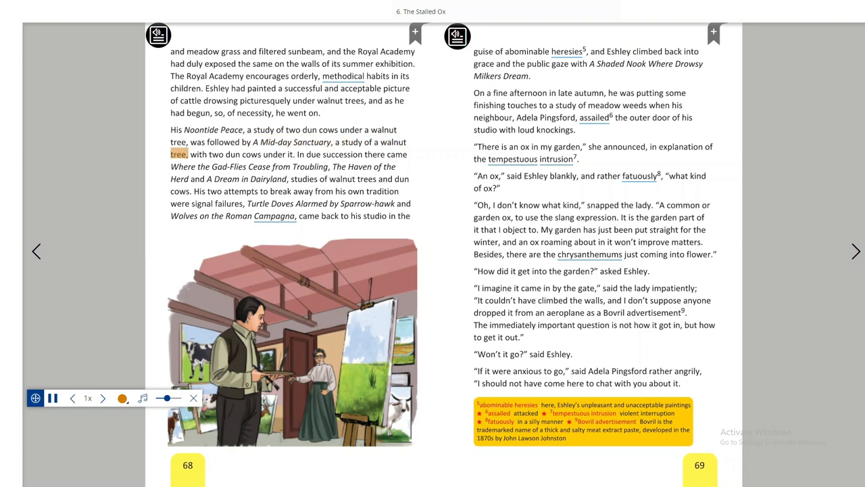
{"action": "double_click", "coordinate": [275, 154]}
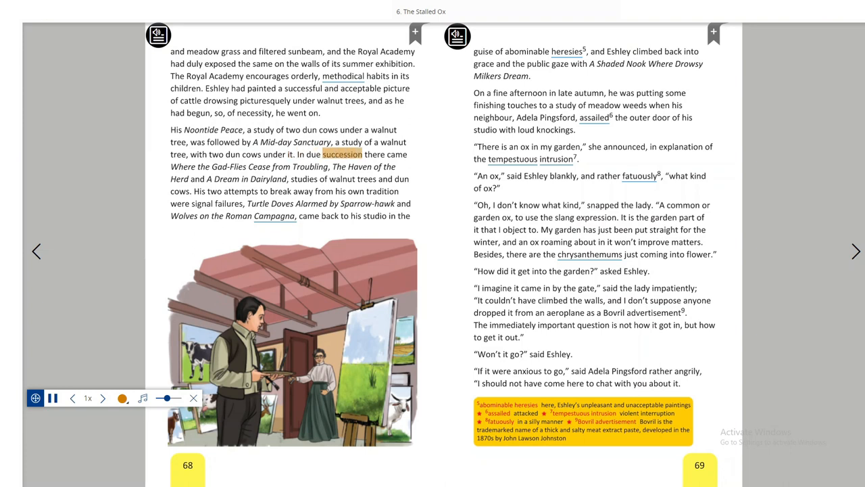
{"action": "double_click", "coordinate": [229, 166]}
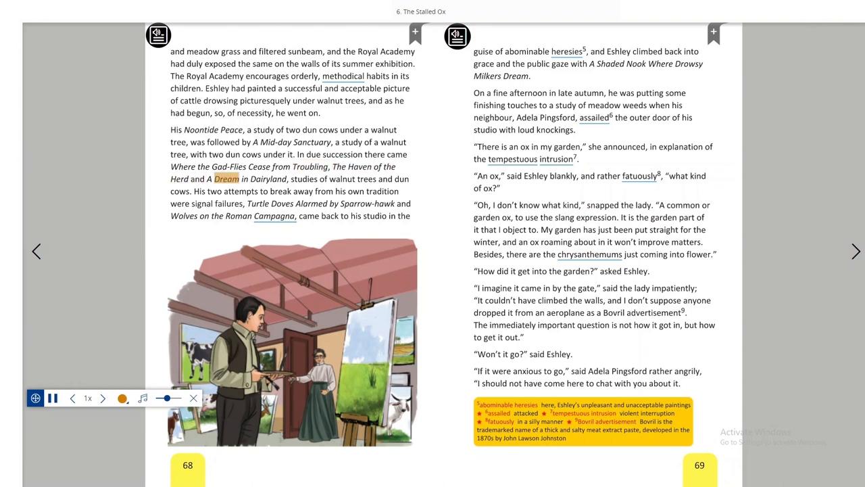
{"action": "double_click", "coordinate": [302, 178]}
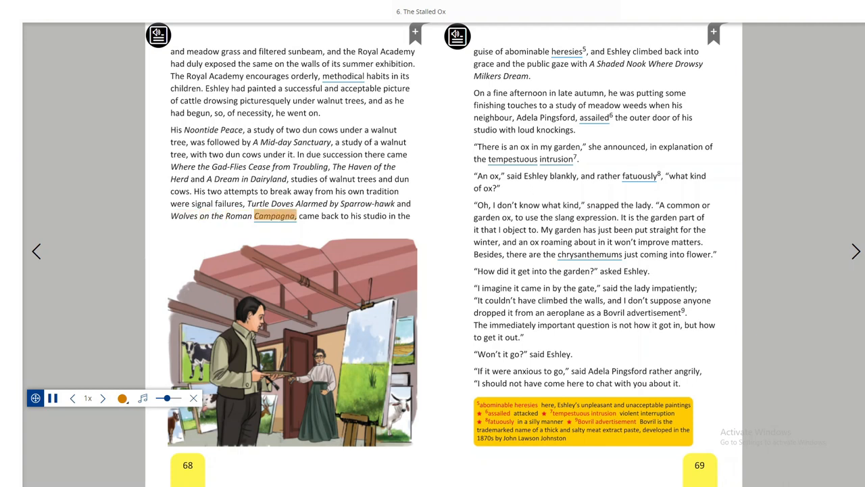
- Follow read-aloud onto page 69 from the autumn afternoon passage to 'came in by the gate'
{"action": "left_click", "coordinate": [375, 216]}
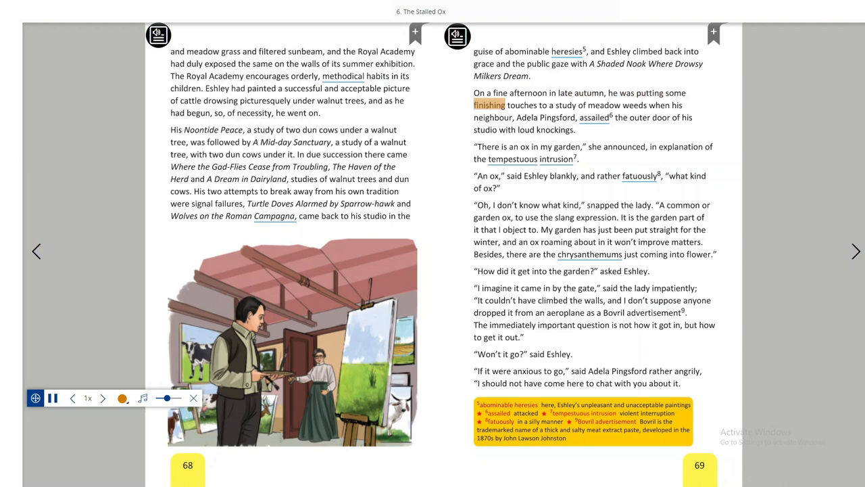
{"action": "left_click", "coordinate": [636, 105]}
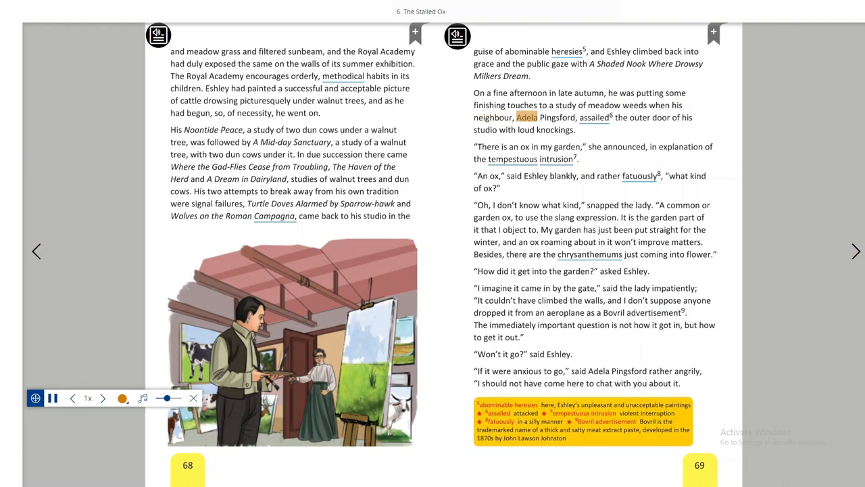
{"action": "double_click", "coordinate": [638, 117]}
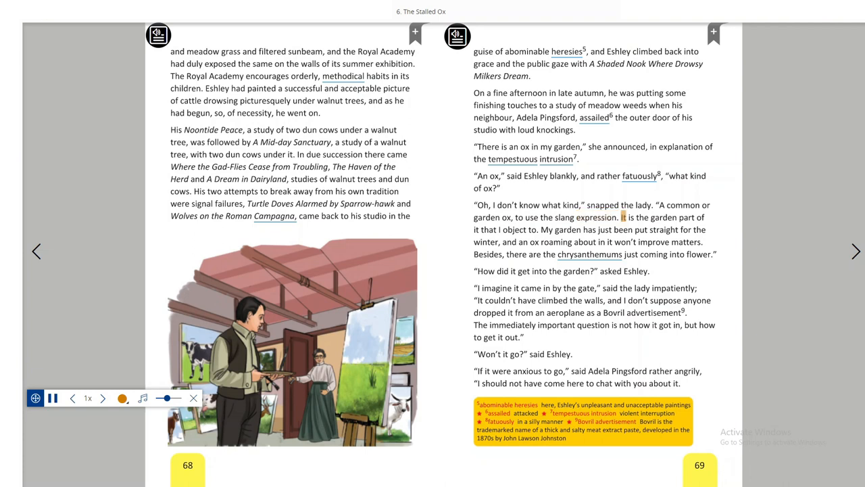
{"action": "double_click", "coordinate": [532, 229]}
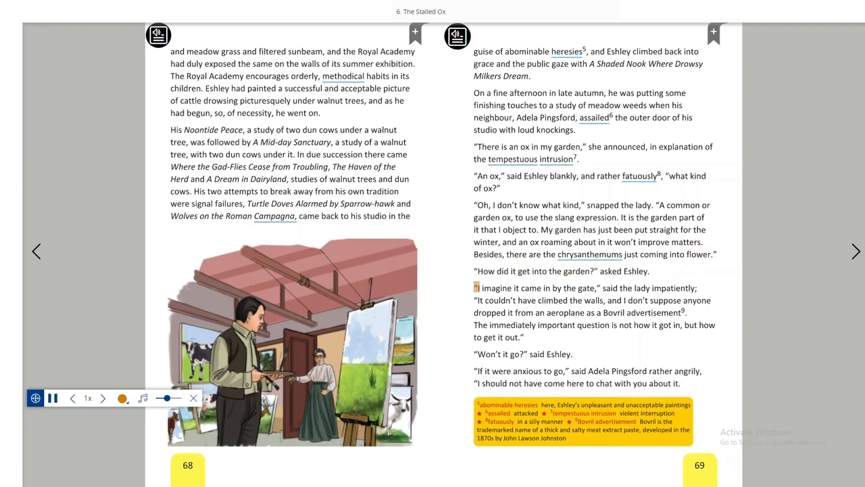
- Let read-aloud finish the bottom of page 69, then turn to the 70–71 spread
{"action": "double_click", "coordinate": [570, 287]}
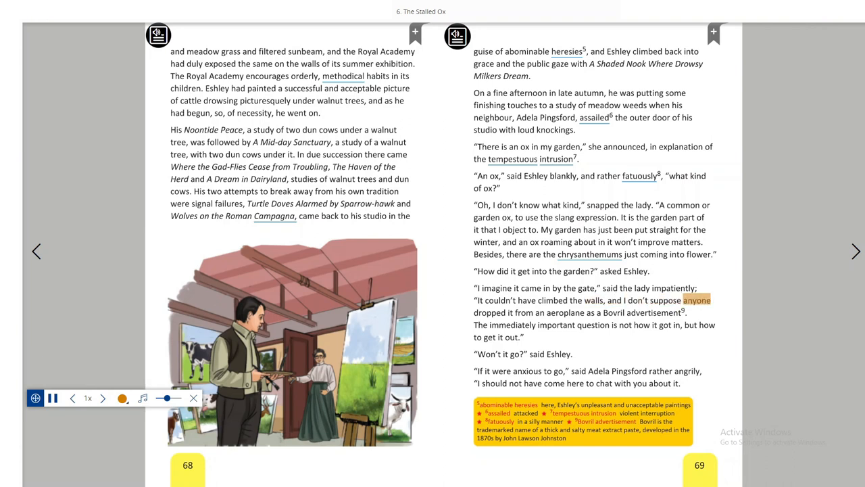
{"action": "double_click", "coordinate": [589, 312]}
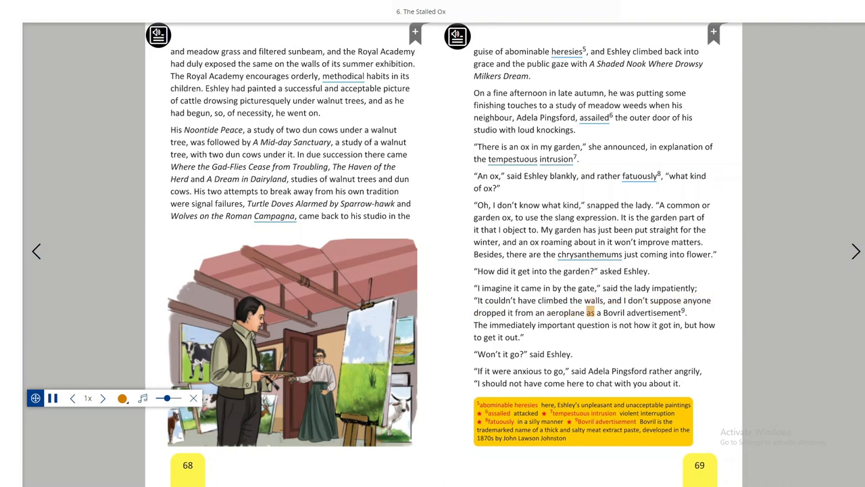
{"action": "double_click", "coordinate": [655, 311]}
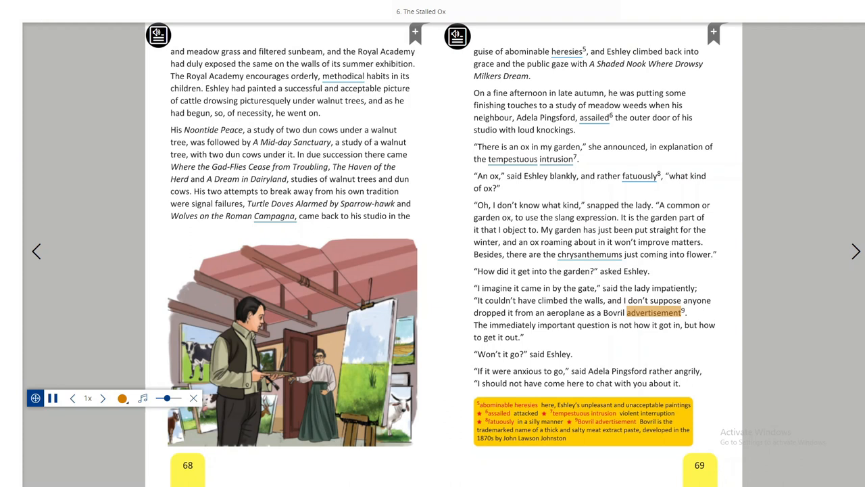
{"action": "double_click", "coordinate": [592, 325]}
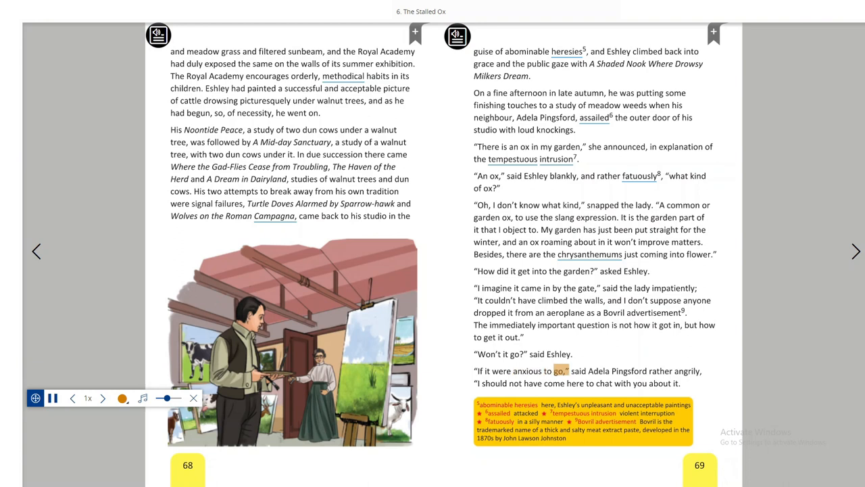
{"action": "double_click", "coordinate": [628, 371]}
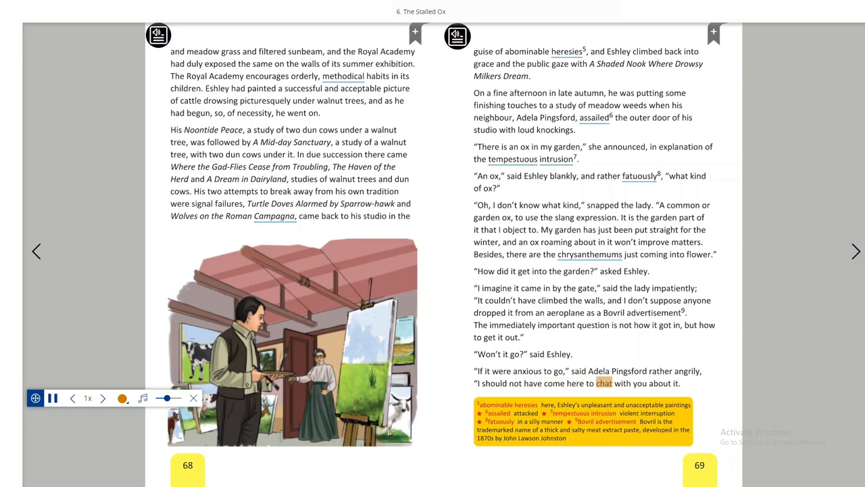
{"action": "left_click", "coordinate": [854, 250]}
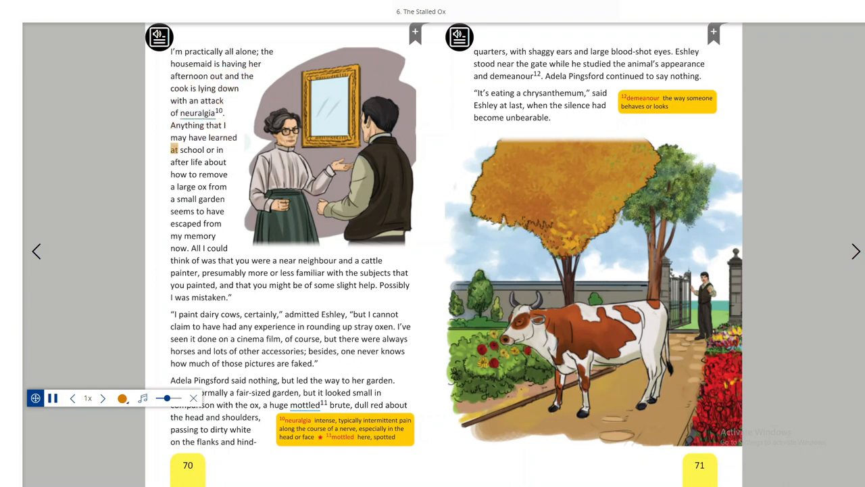
- Follow read-aloud through pages 70–71 to Eshley's chrysanthemum remark, then turn to 72–73
{"action": "left_click", "coordinate": [179, 163]}
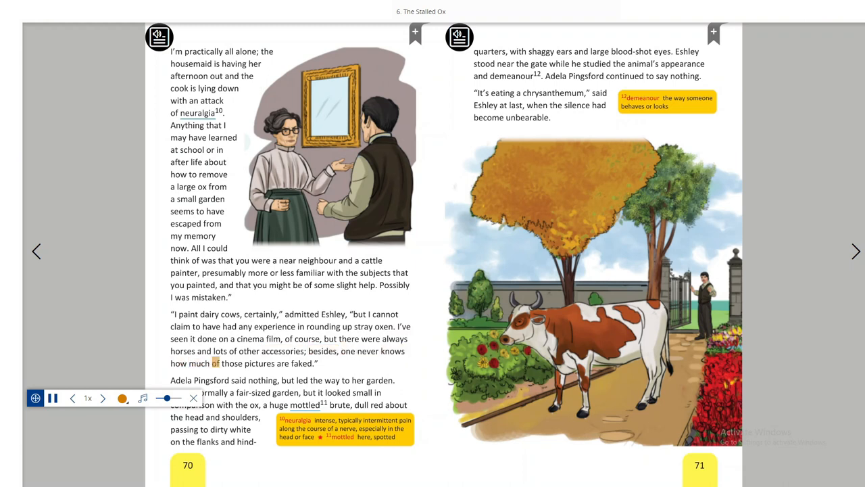
{"action": "double_click", "coordinate": [303, 362]}
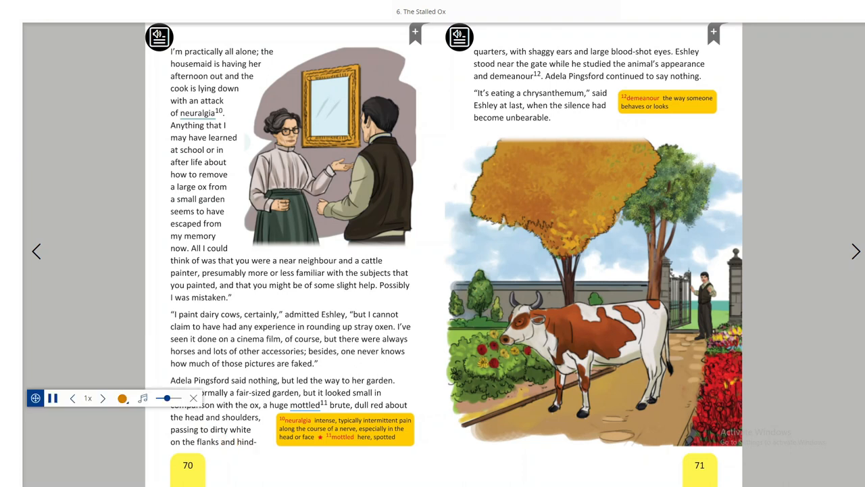
{"action": "double_click", "coordinate": [519, 51]}
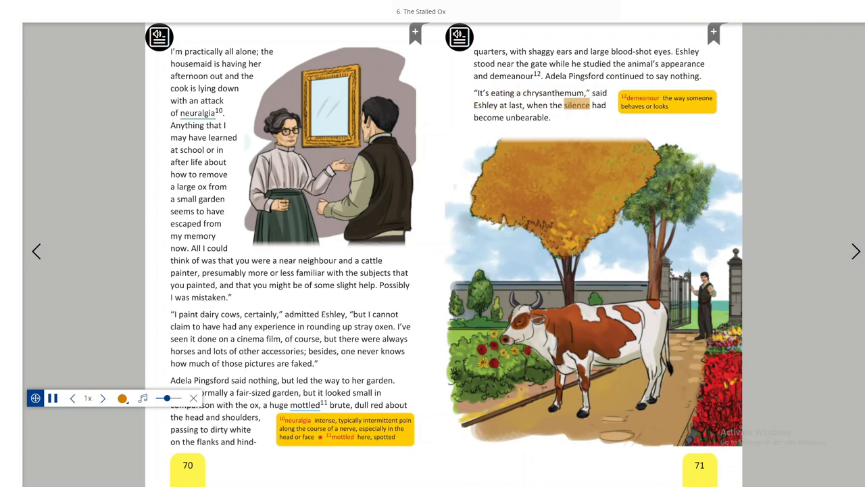
{"action": "left_click", "coordinate": [854, 250]}
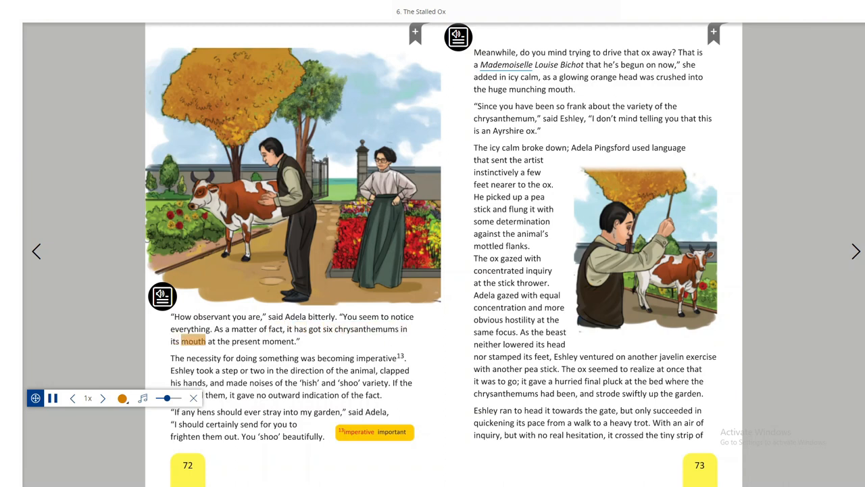
- Follow read-aloud from the foot of page 72 across page 73 to 'crossed the tiny strip of'
{"action": "double_click", "coordinate": [203, 357]}
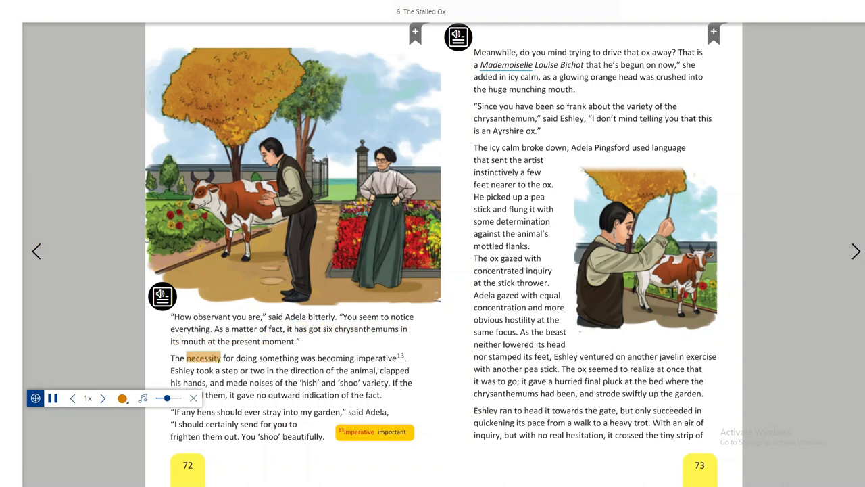
{"action": "left_click", "coordinate": [375, 356]}
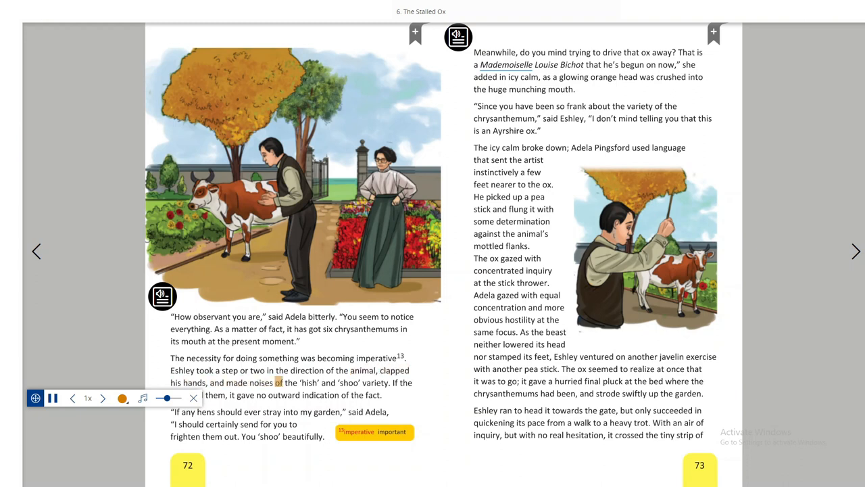
{"action": "double_click", "coordinate": [376, 381]}
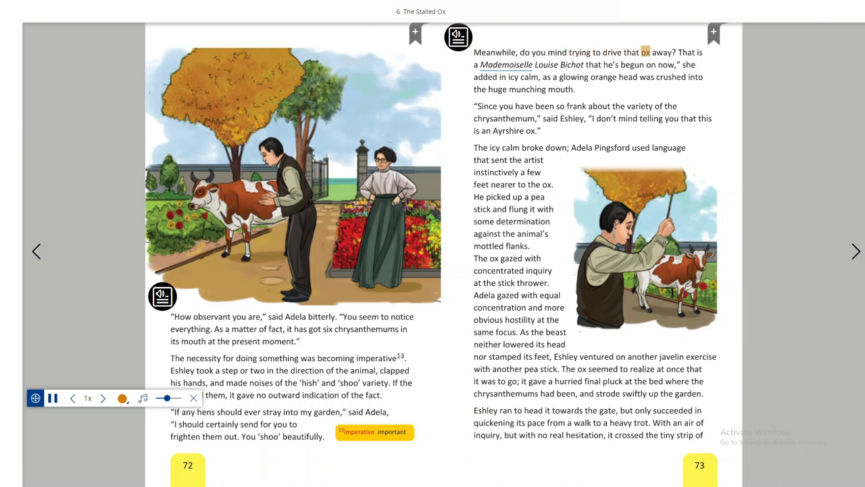
{"action": "double_click", "coordinate": [505, 65]}
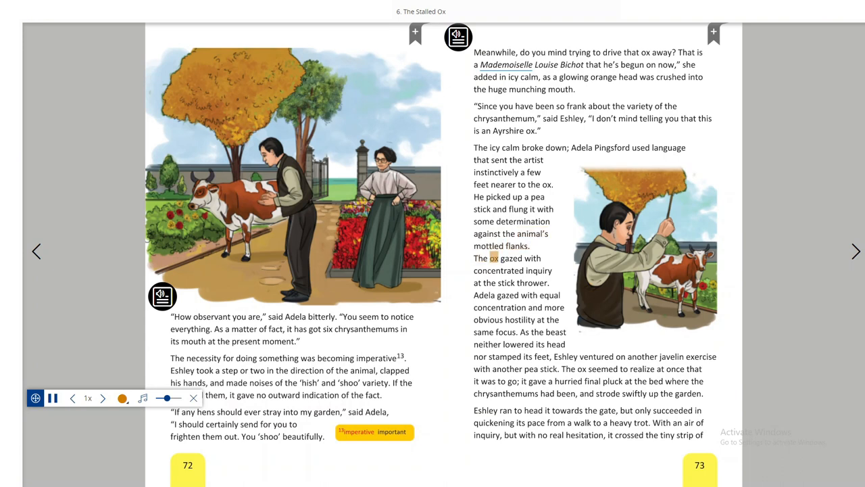
{"action": "double_click", "coordinate": [538, 270]}
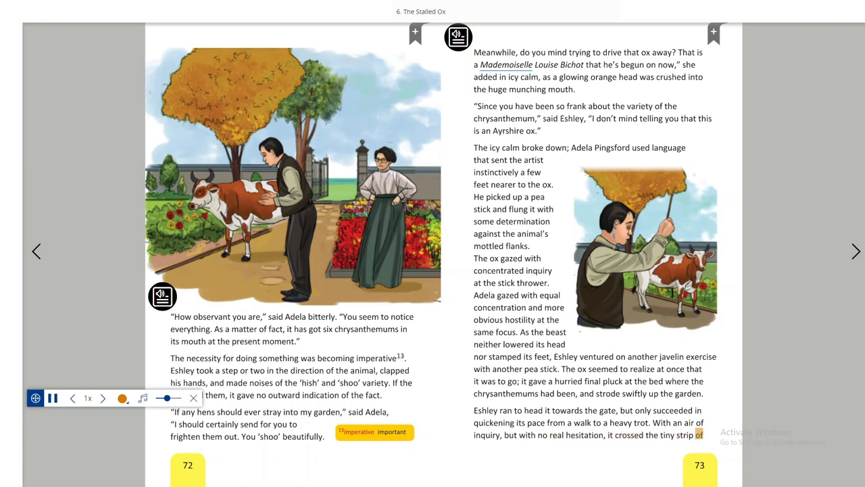
- Turn to the 74–75 spread and follow read-aloud down the upper half of page 74
{"action": "left_click", "coordinate": [855, 251]}
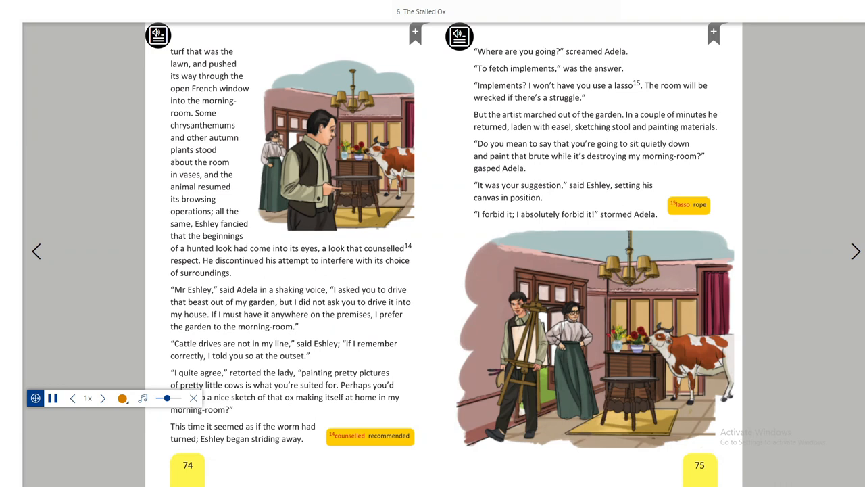
{"action": "double_click", "coordinate": [180, 63]}
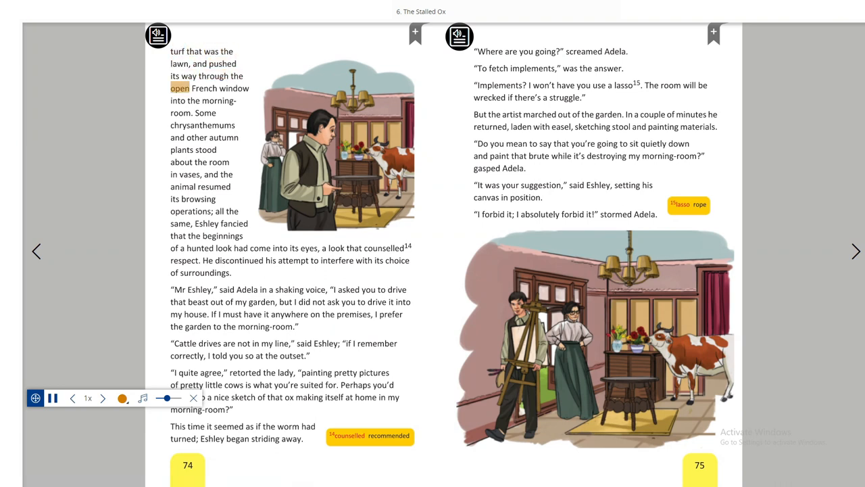
{"action": "left_click", "coordinate": [219, 100]}
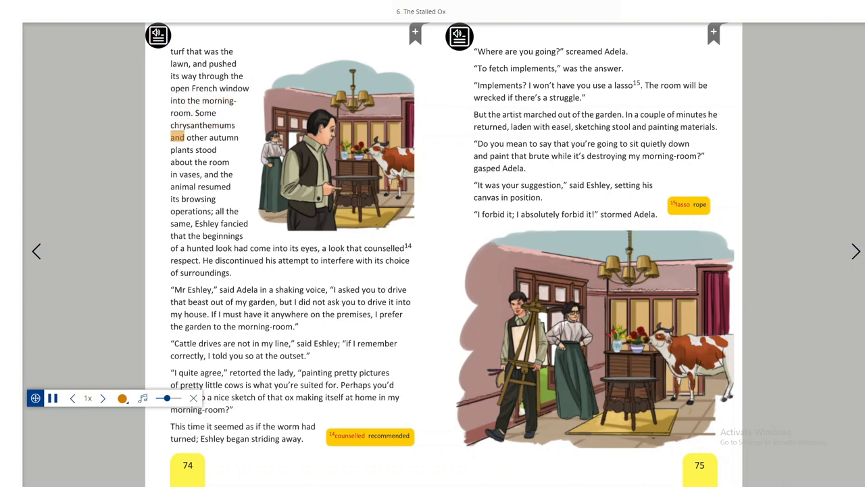
{"action": "left_click", "coordinate": [219, 162]}
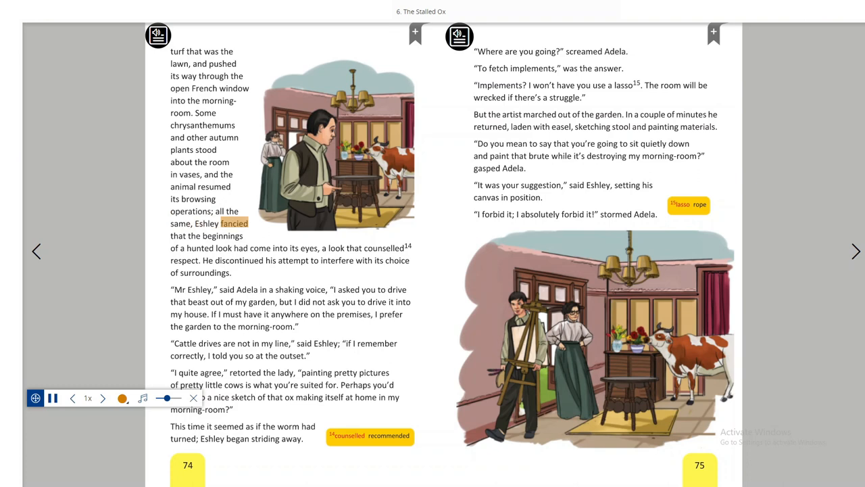
{"action": "left_click", "coordinate": [223, 247]}
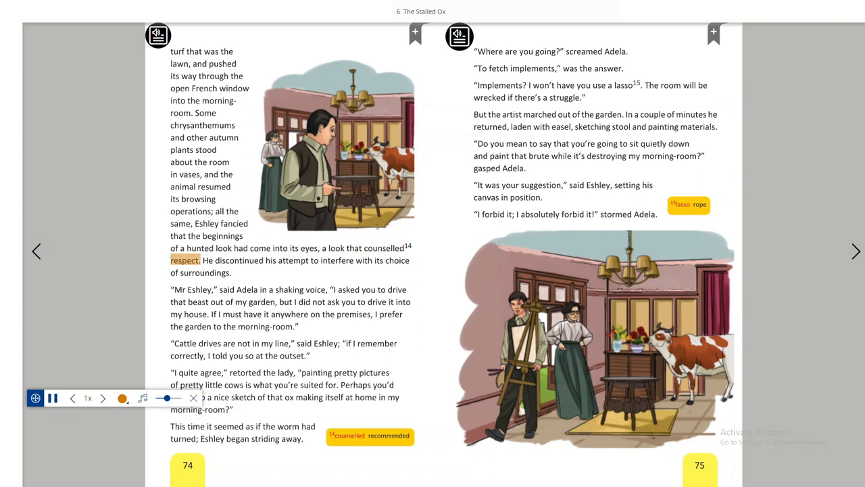
{"action": "left_click", "coordinate": [335, 260]}
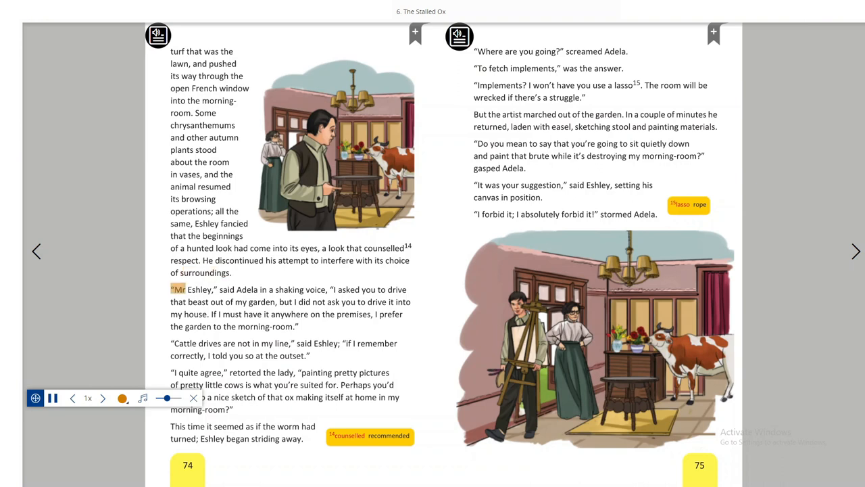
- Follow the highlighting to the bottom of page 74 and onto page 75 to 'stormed Adela'
{"action": "double_click", "coordinate": [199, 289]}
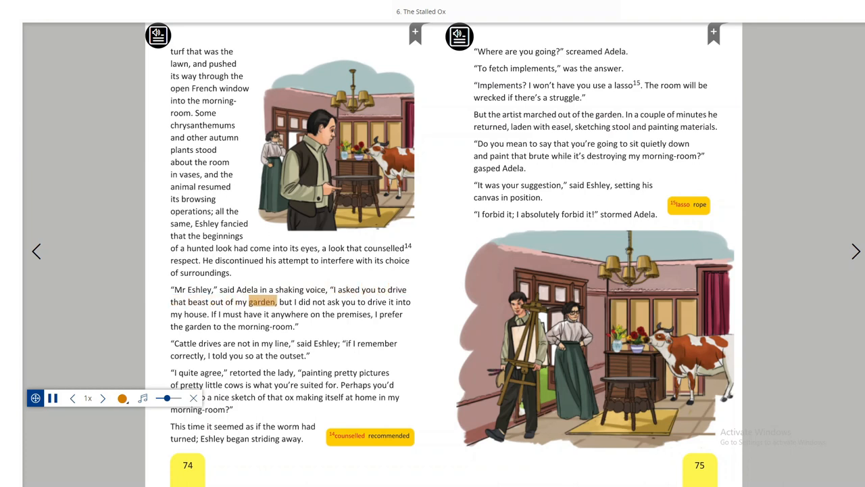
{"action": "left_click", "coordinate": [318, 301]}
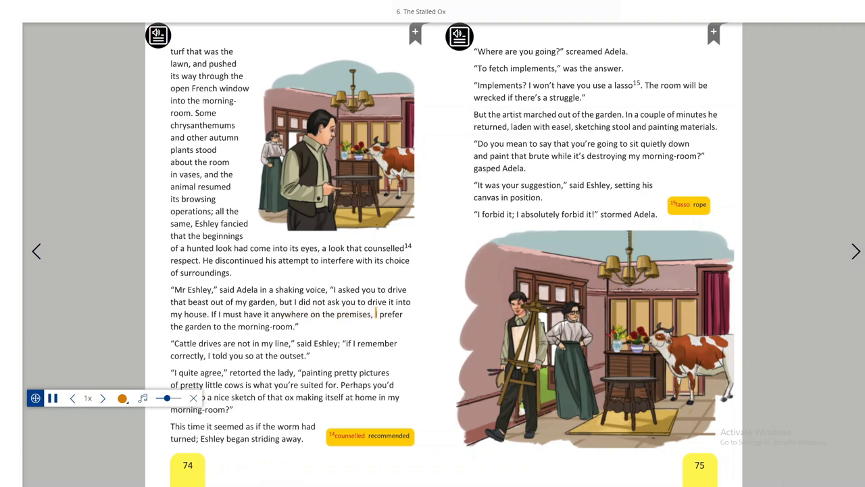
{"action": "double_click", "coordinate": [268, 325]}
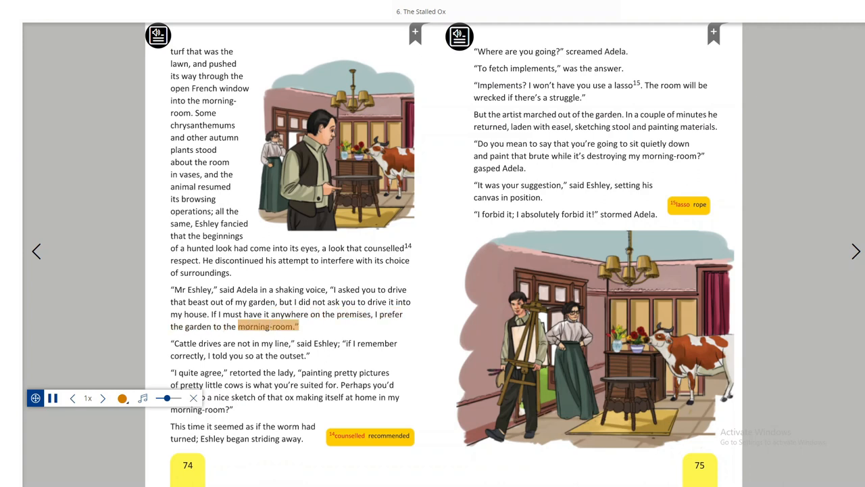
{"action": "left_click", "coordinate": [267, 344]}
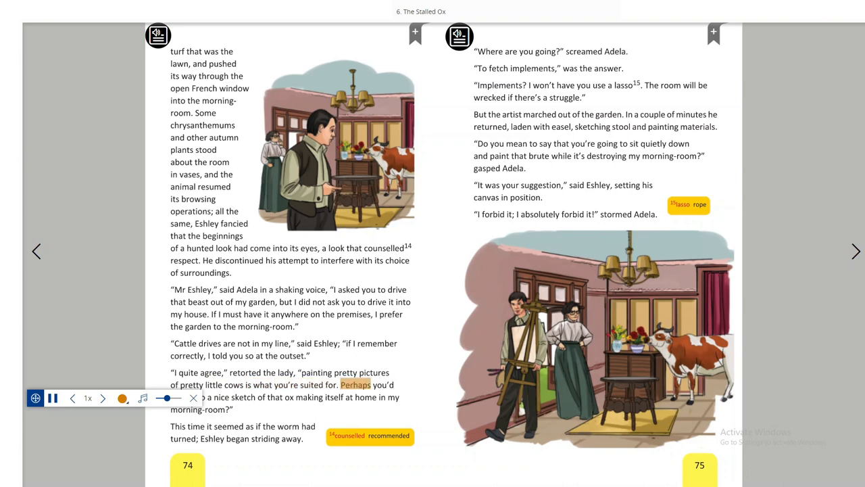
{"action": "left_click", "coordinate": [289, 397]}
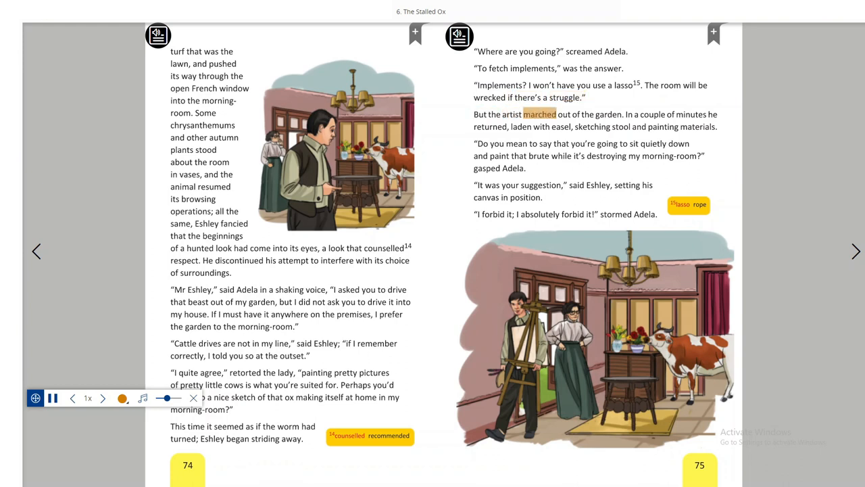
{"action": "left_click", "coordinate": [652, 113]}
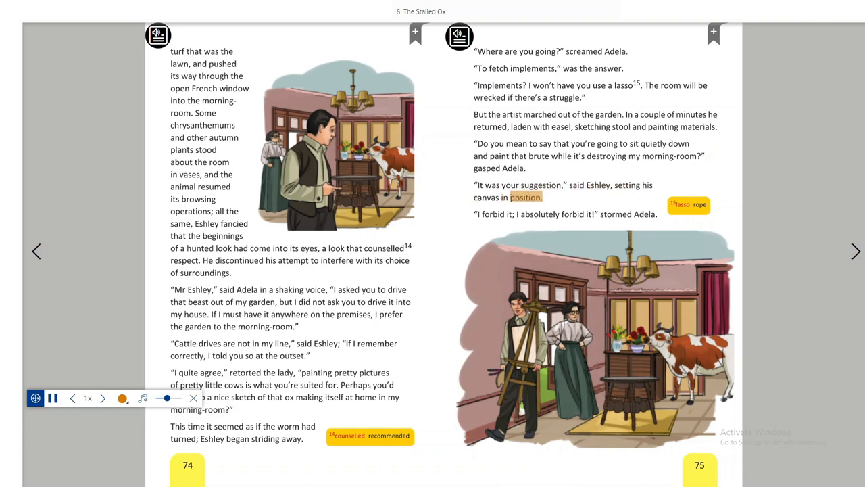
{"action": "left_click", "coordinate": [539, 214]}
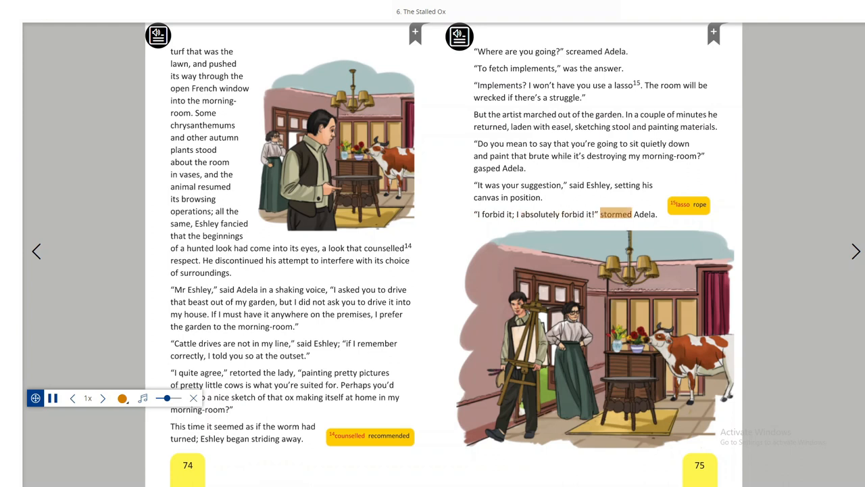
- Turn to the final 76–77 spread and follow read-aloud down page 76
{"action": "left_click", "coordinate": [855, 250]}
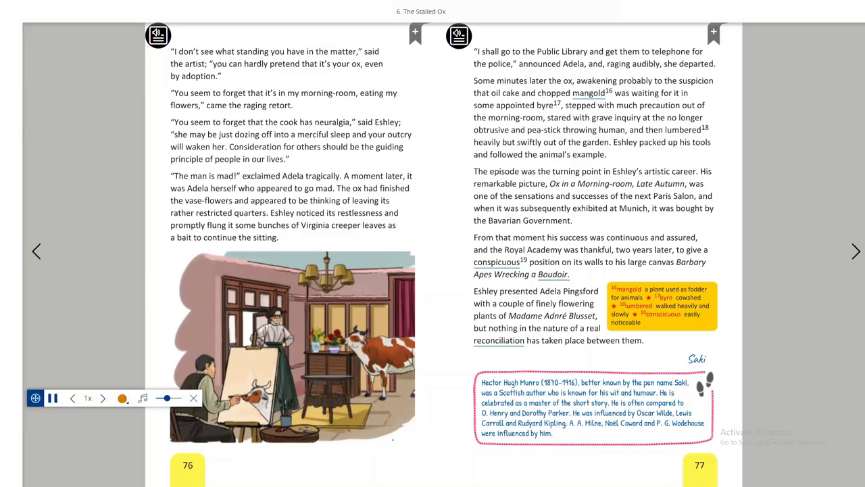
{"action": "double_click", "coordinate": [251, 52]}
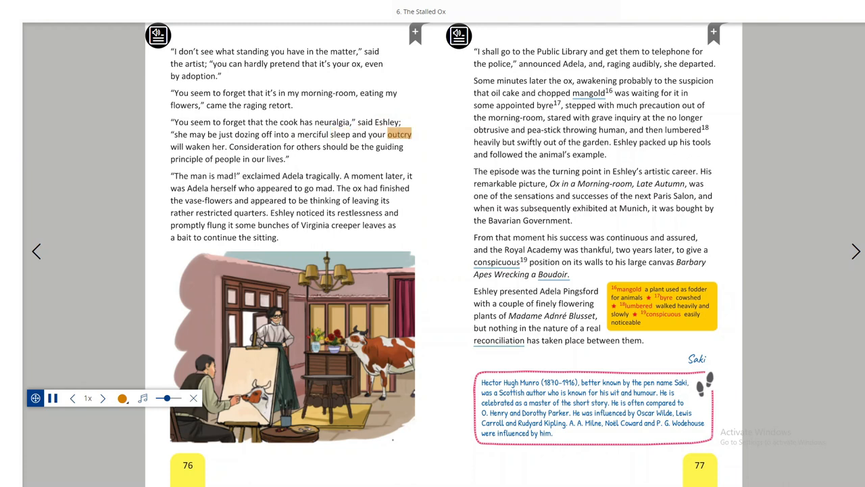
{"action": "double_click", "coordinate": [219, 146]}
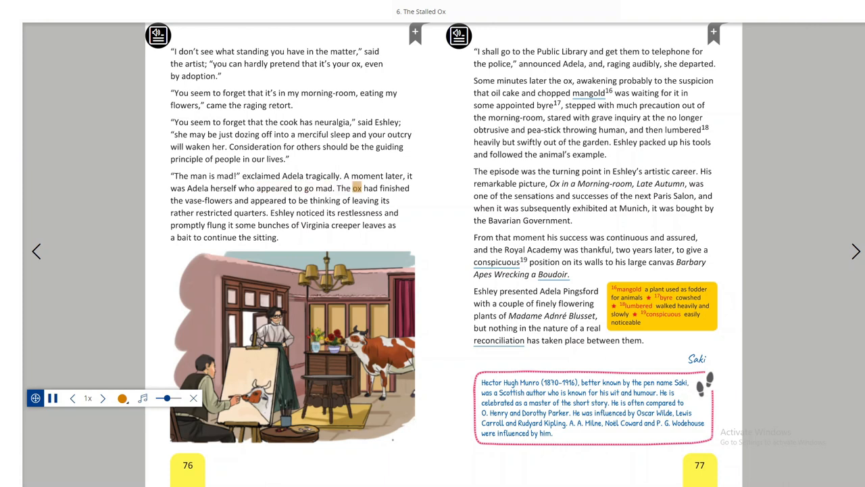
{"action": "double_click", "coordinate": [209, 200]}
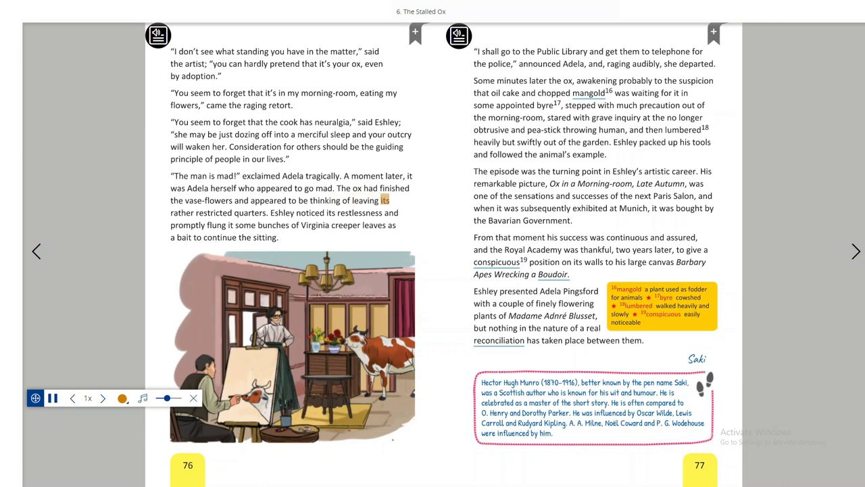
{"action": "double_click", "coordinate": [249, 213]}
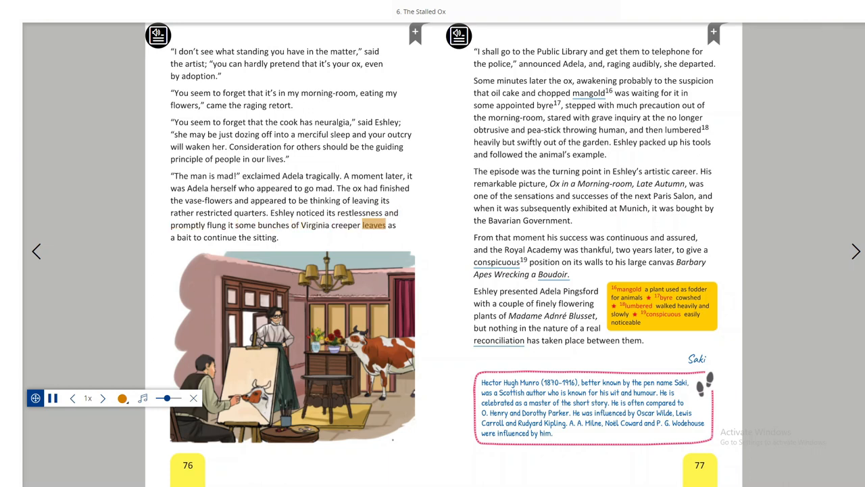
{"action": "double_click", "coordinate": [265, 238]}
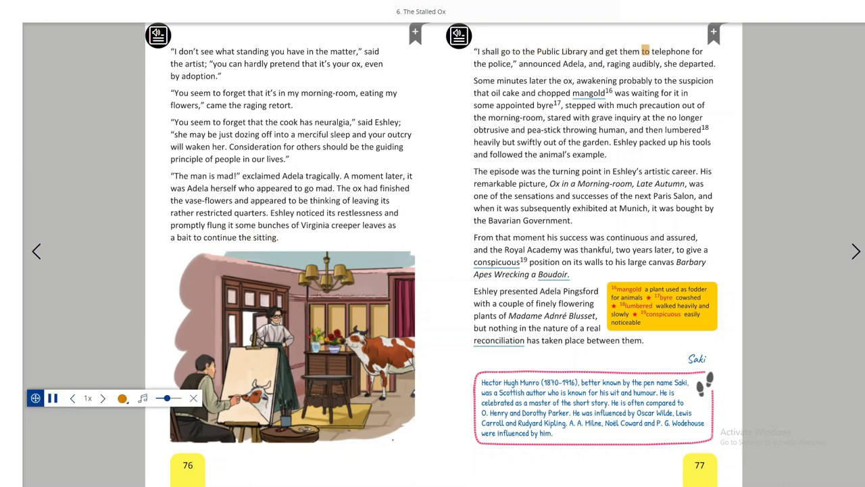
- Follow the highlighting down page 77 to the story's final words 'between them.'
{"action": "double_click", "coordinate": [539, 64]}
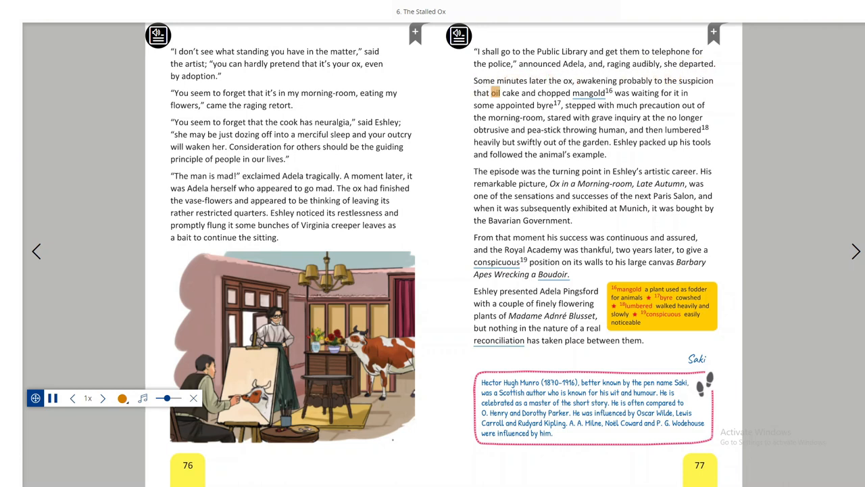
{"action": "double_click", "coordinate": [588, 92]}
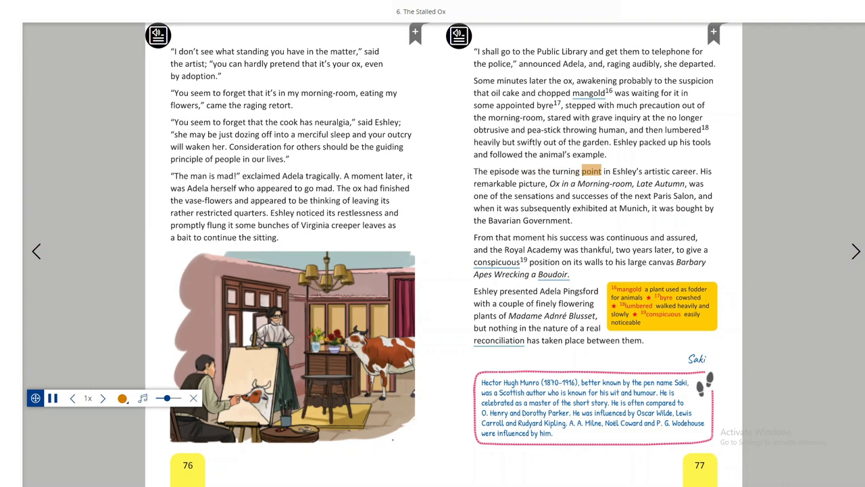
{"action": "double_click", "coordinate": [684, 170]}
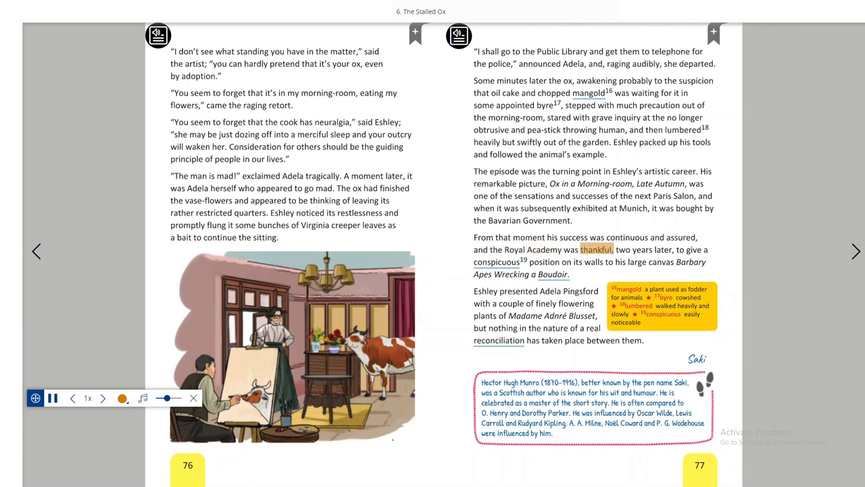
{"action": "left_click", "coordinate": [496, 262]}
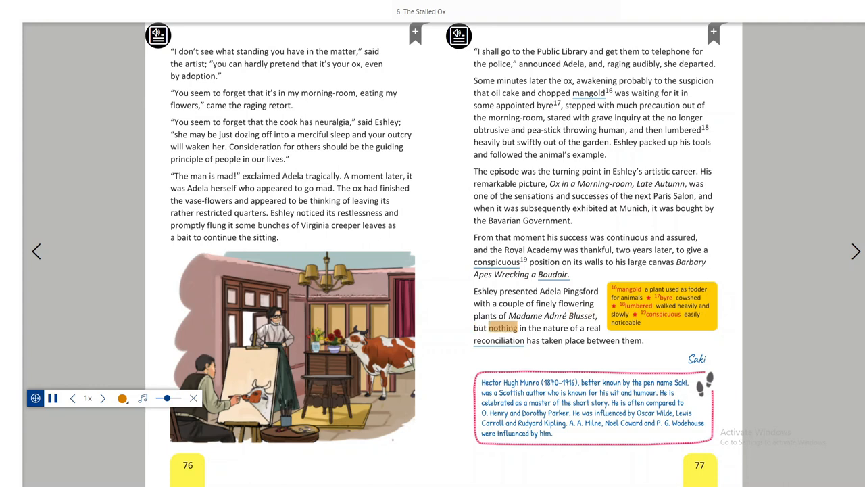
{"action": "double_click", "coordinate": [499, 341]}
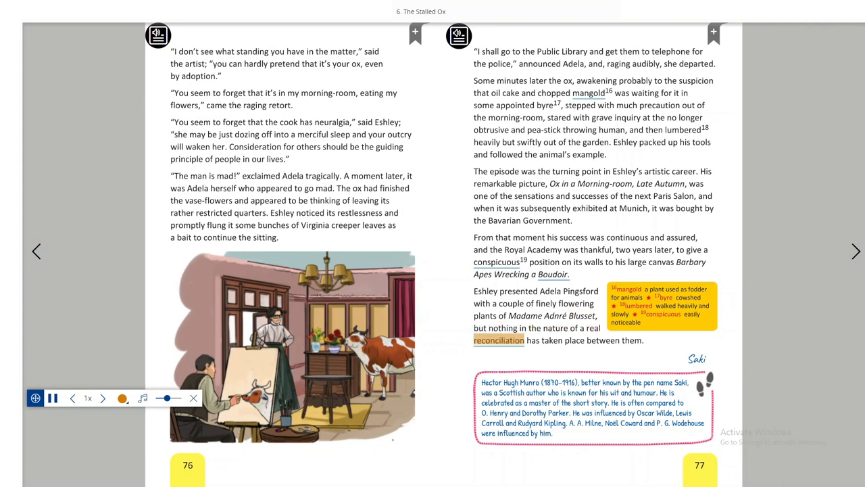
{"action": "double_click", "coordinate": [630, 341]}
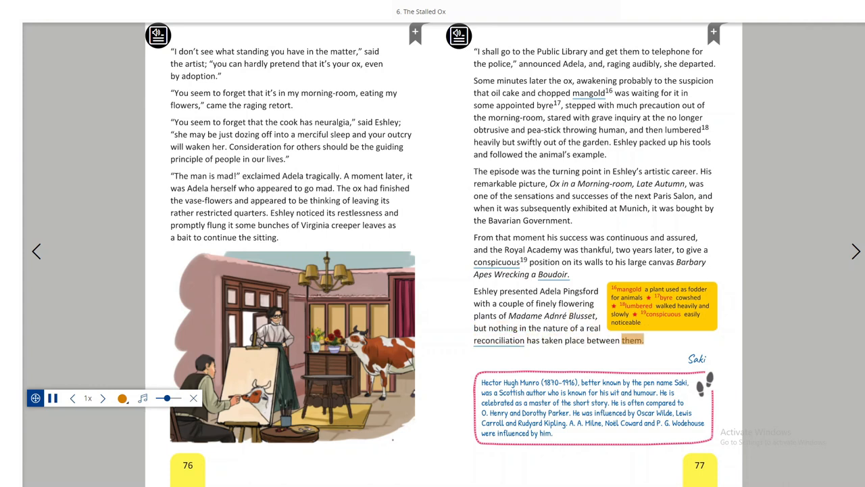